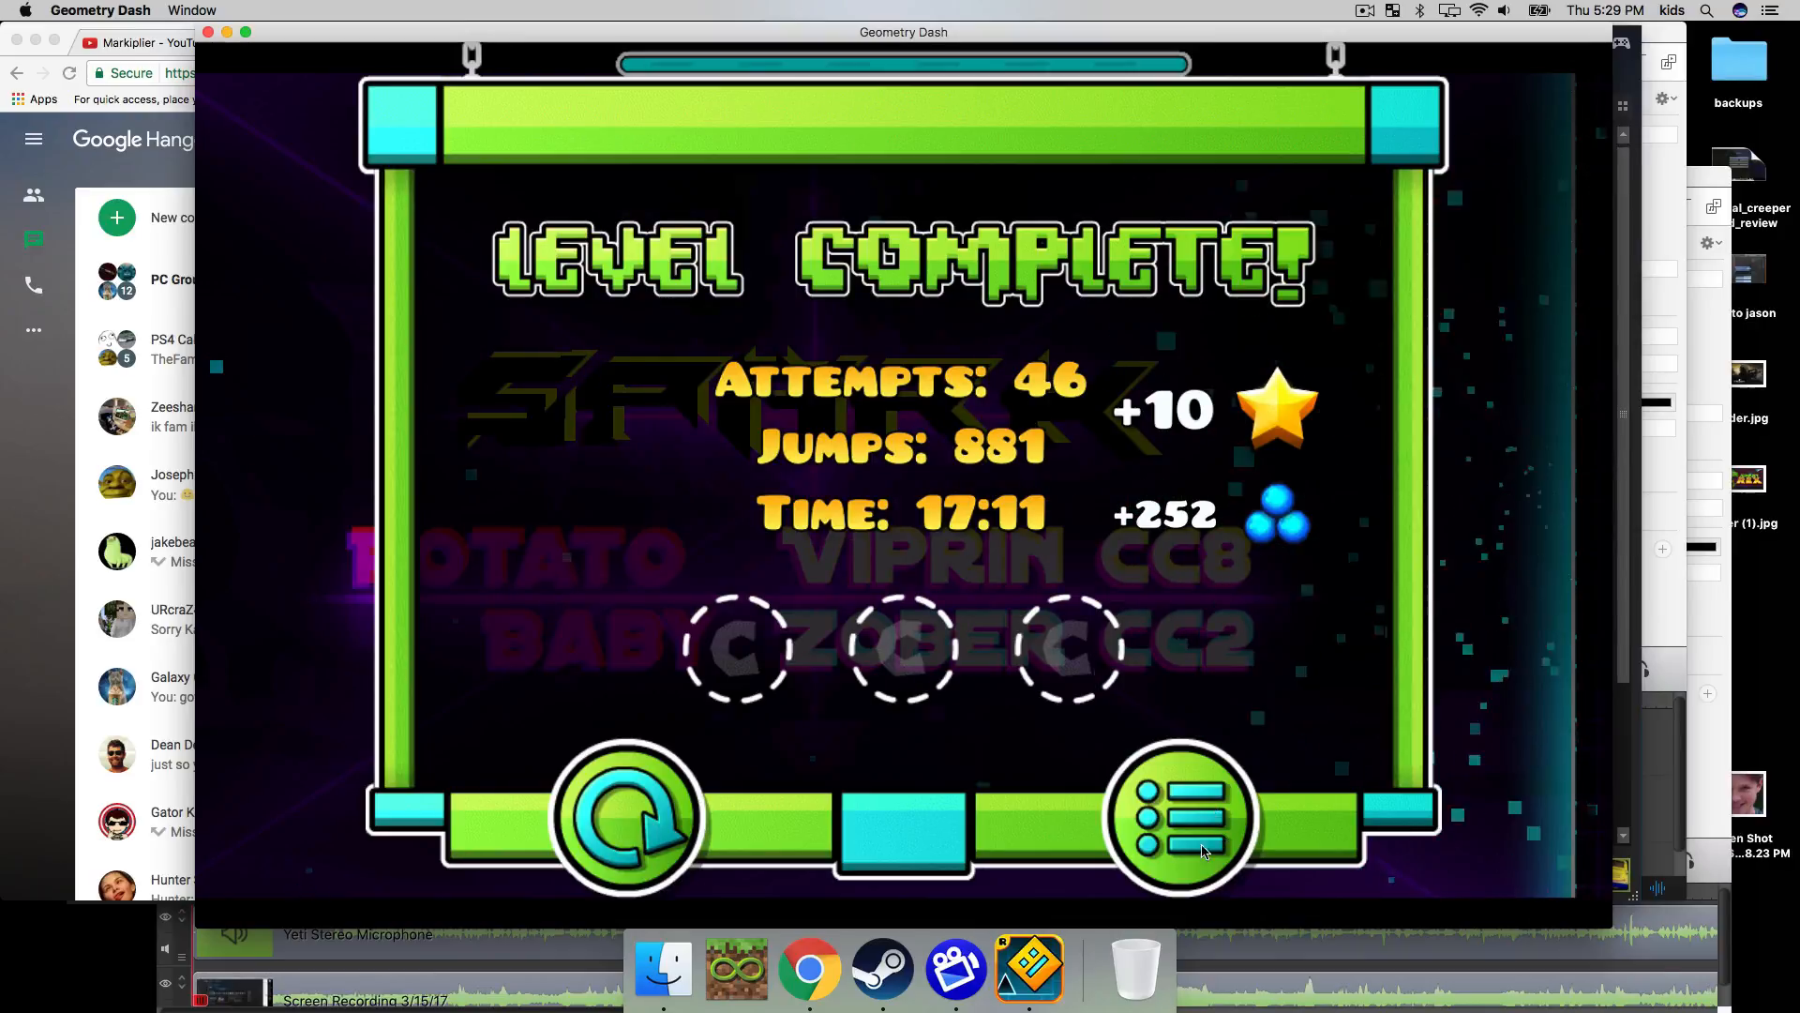
# Exit the Spark Level Complete screen via the menu button, bringing up the like/dislike Vote popup.
pyautogui.click(1184, 823)
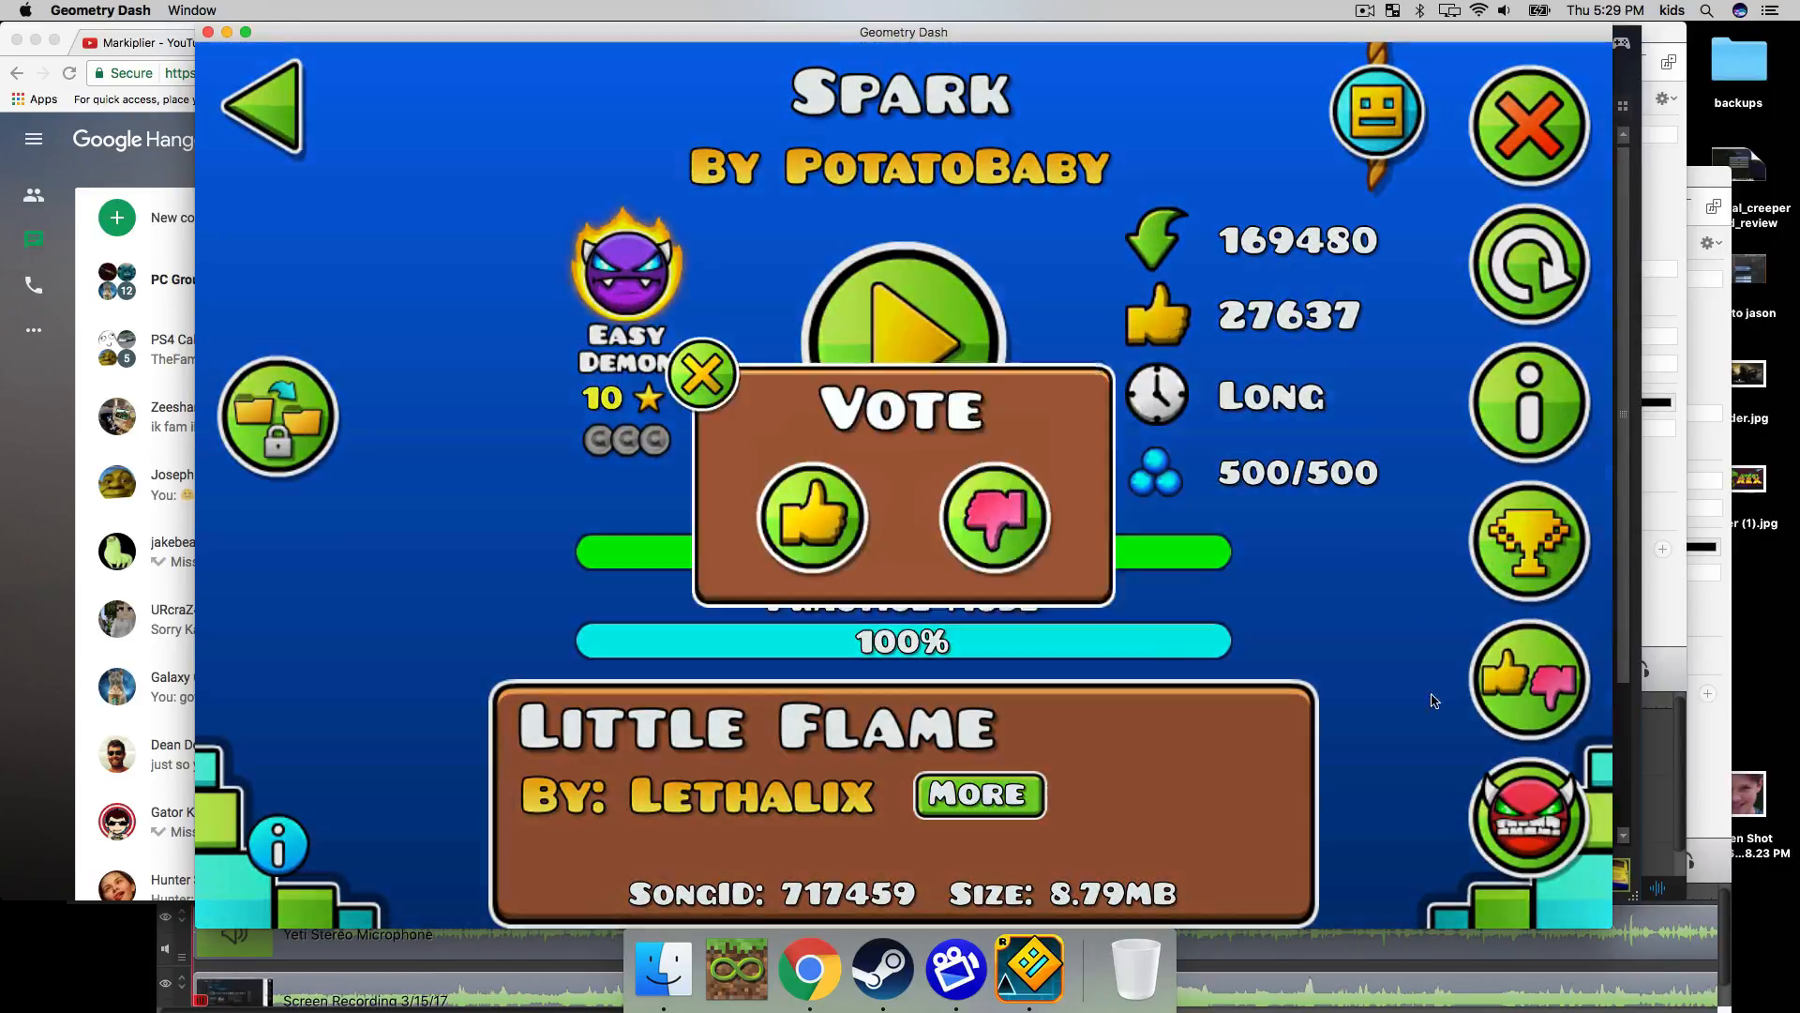